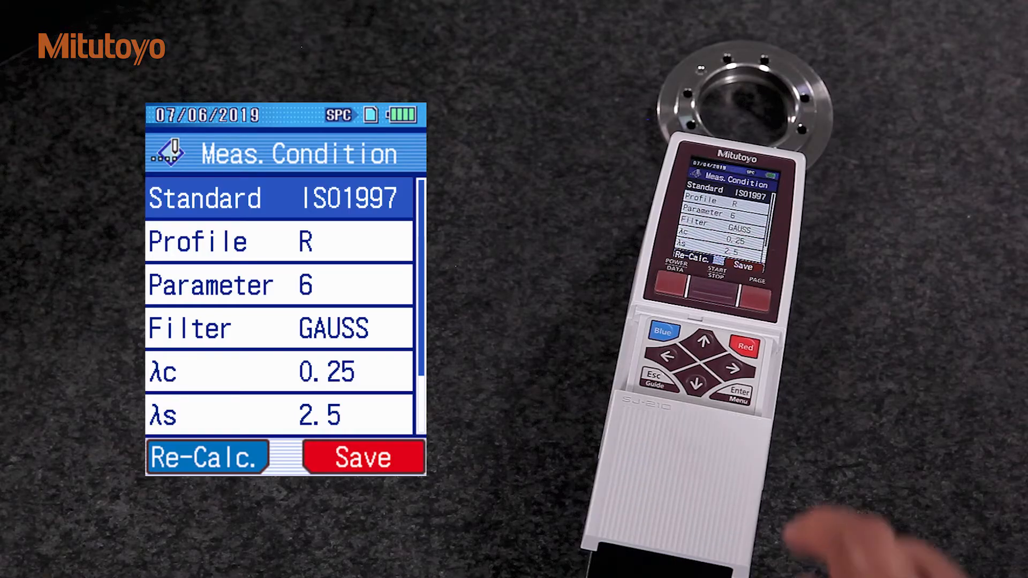
Step through the profile, evaluation parameter, filter, λc cutoff, N count and Pre/Post settings.
click(278, 198)
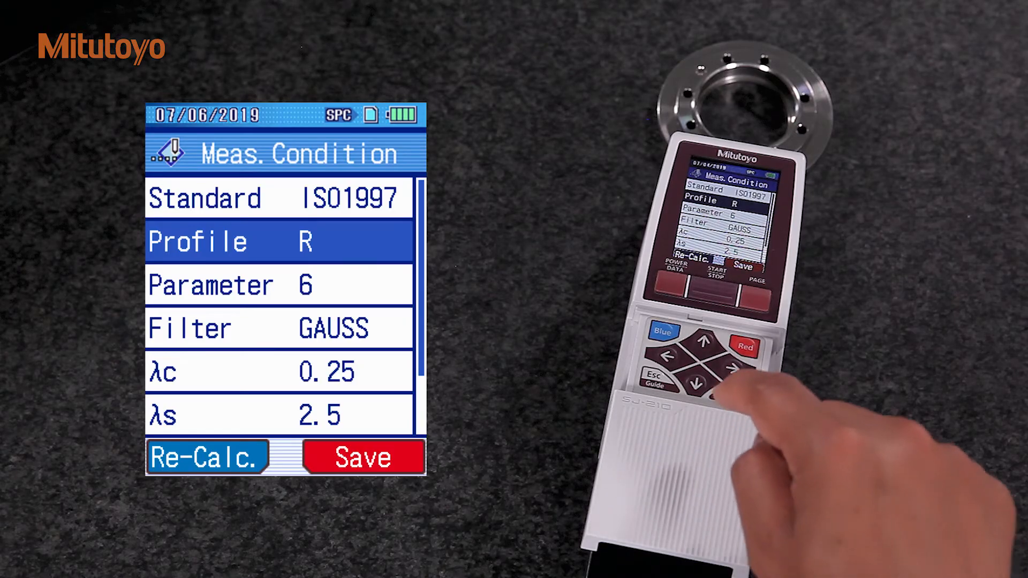
click(697, 379)
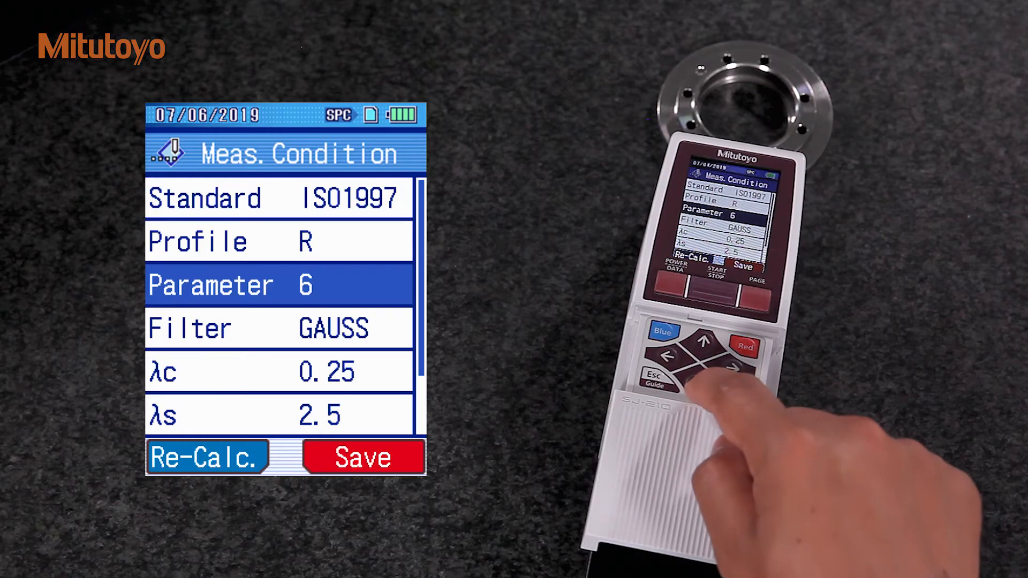
click(713, 376)
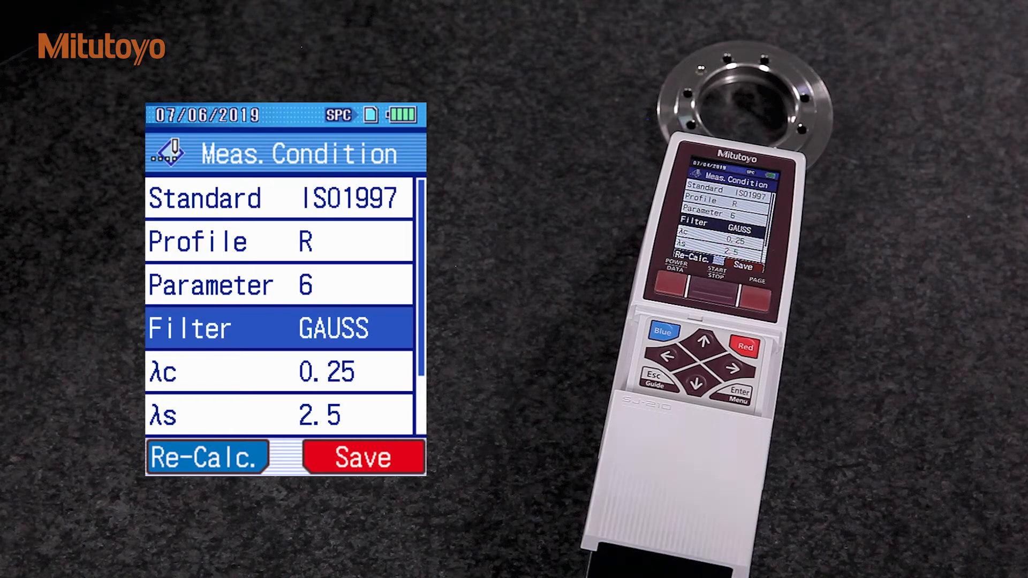
click(697, 379)
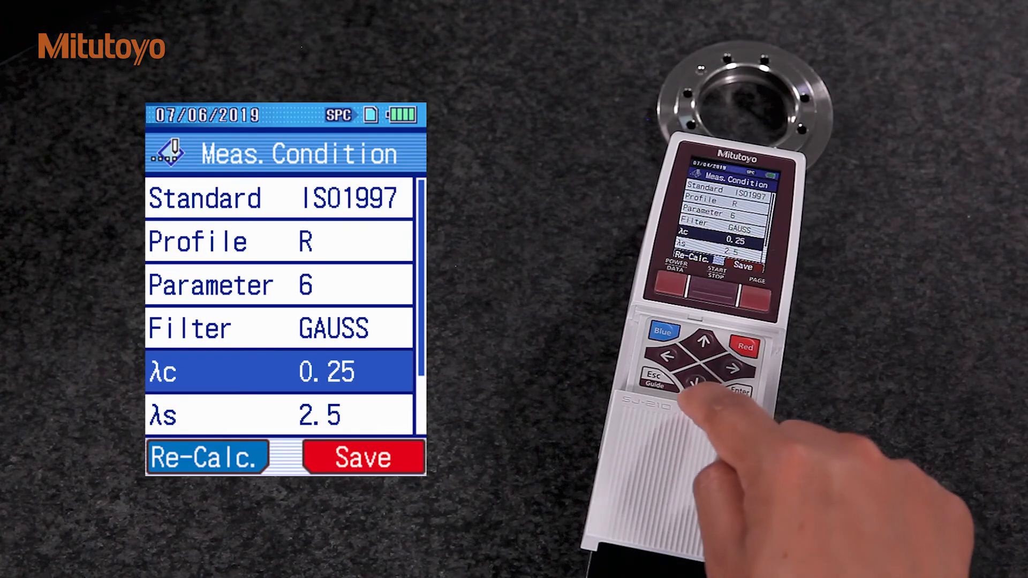
click(715, 377)
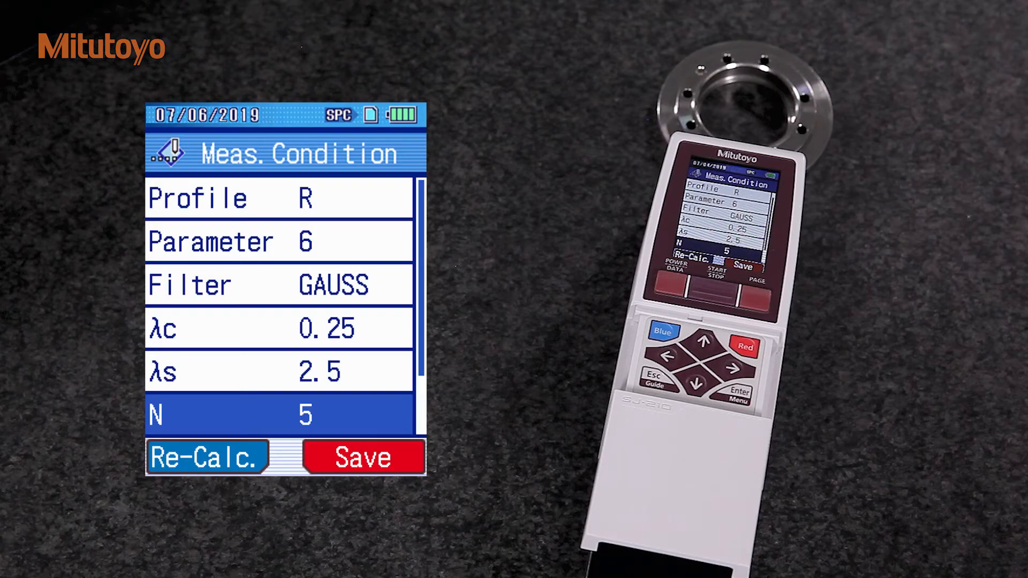
click(733, 388)
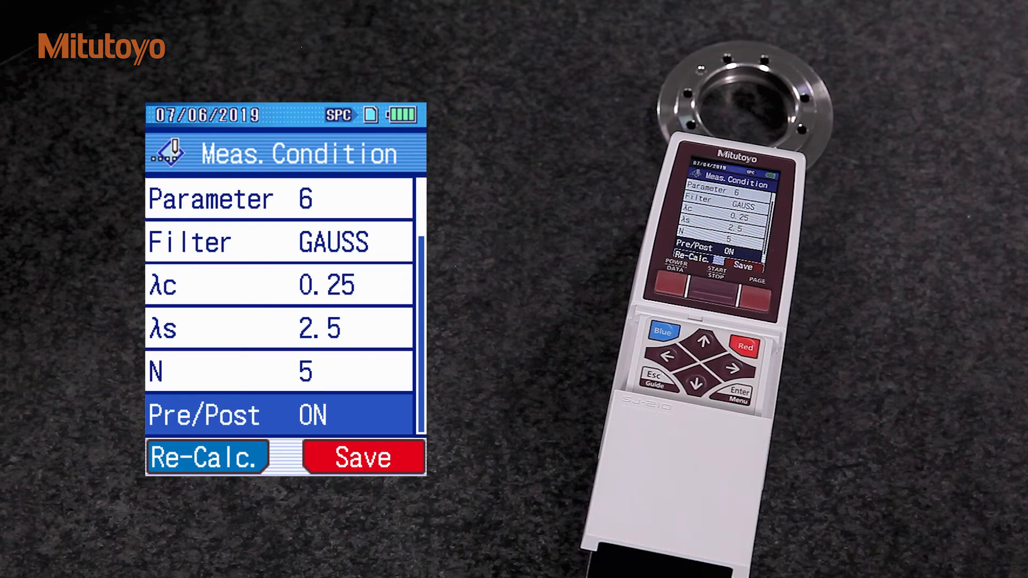
mouse_move(787, 458)
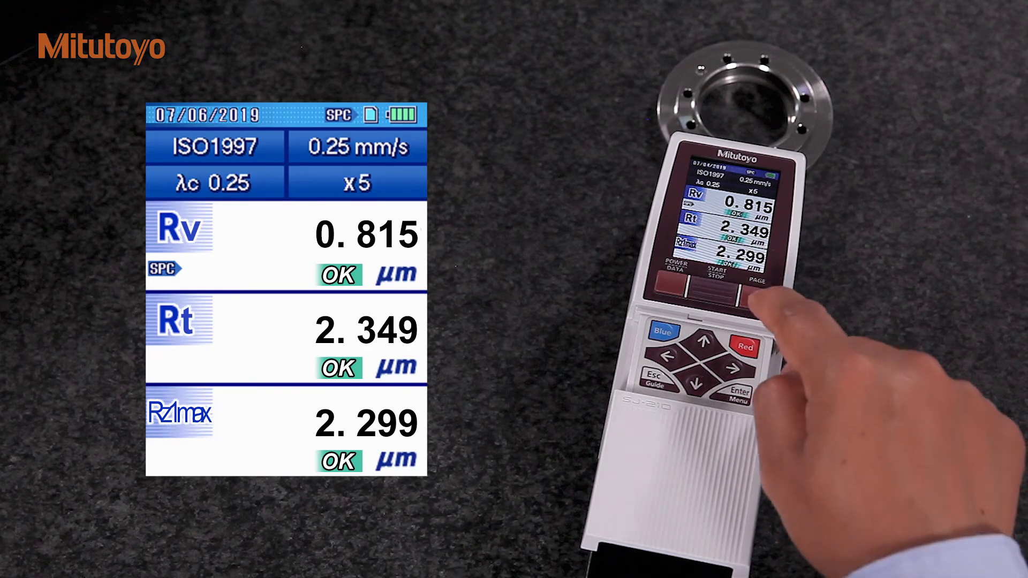
Page through Cond. List to page 2/2: λc 0.25 mm, λs 2.5 µm, N 5, Range 360 µm.
click(754, 290)
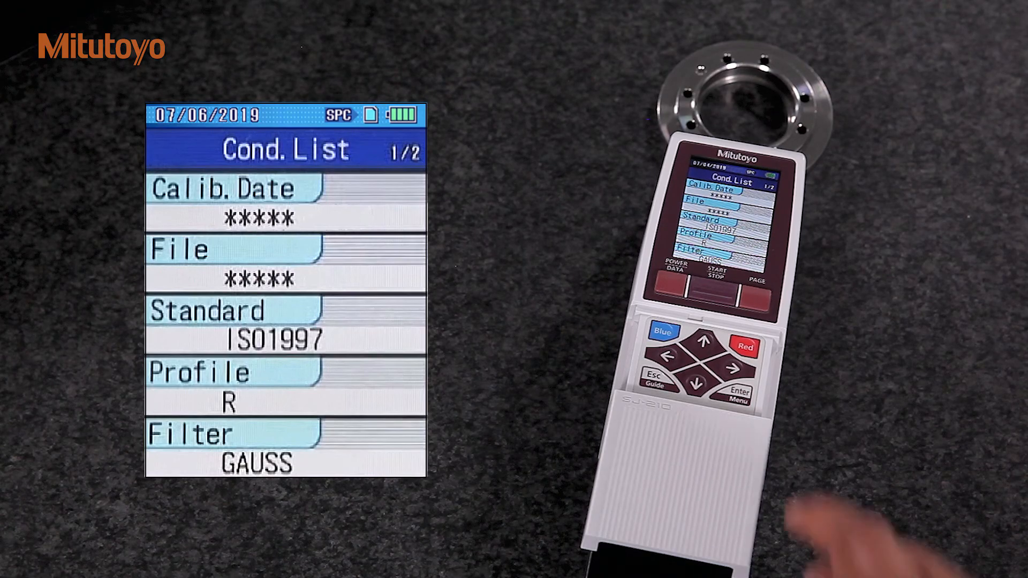
click(755, 282)
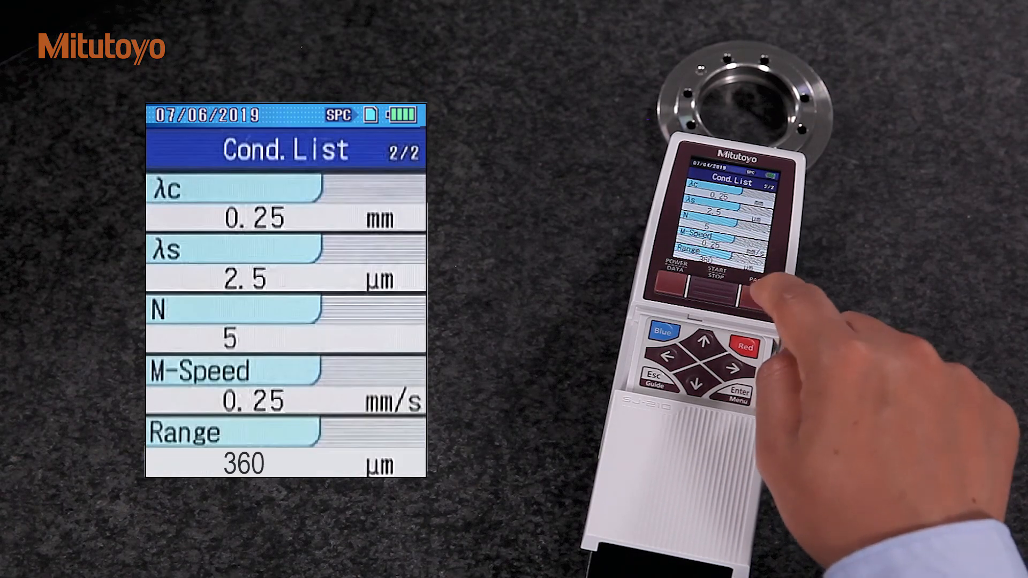